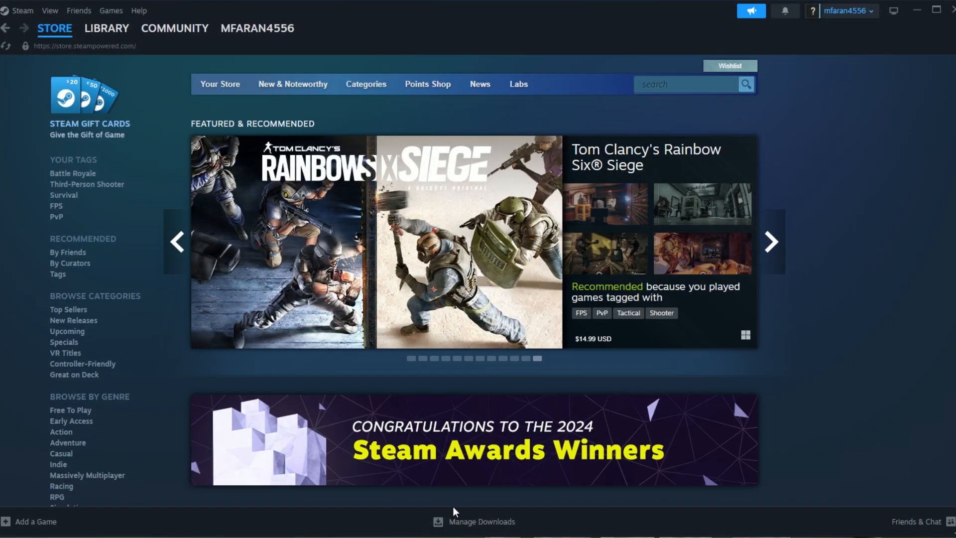
pyautogui.moveTo(2, 253)
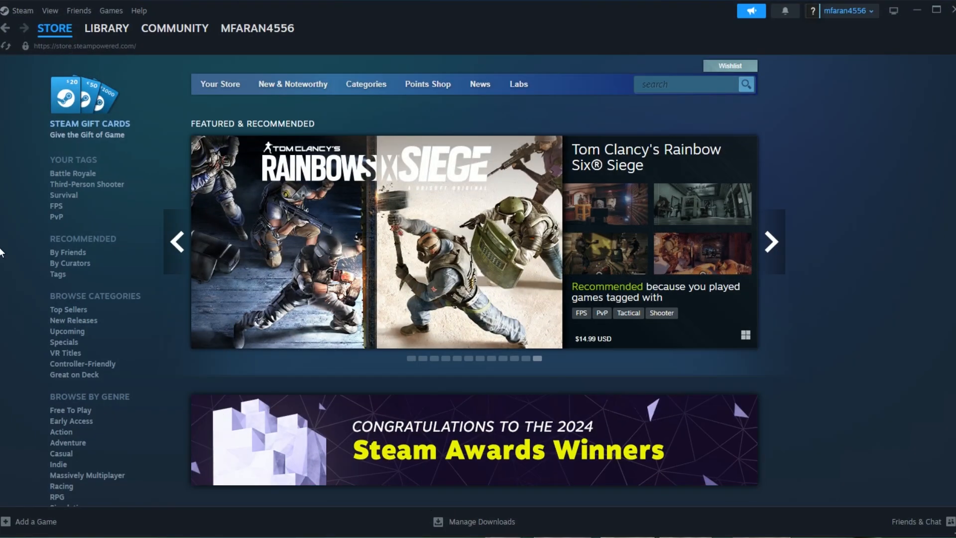
# Show the game library, then open Steam Settings on the Account page
pyautogui.click(107, 28)
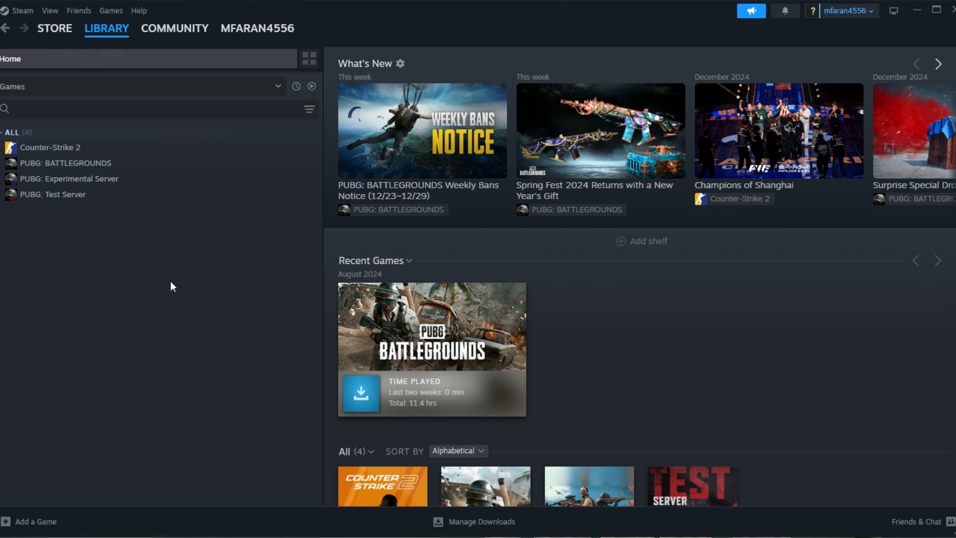
pyautogui.moveTo(152, 259)
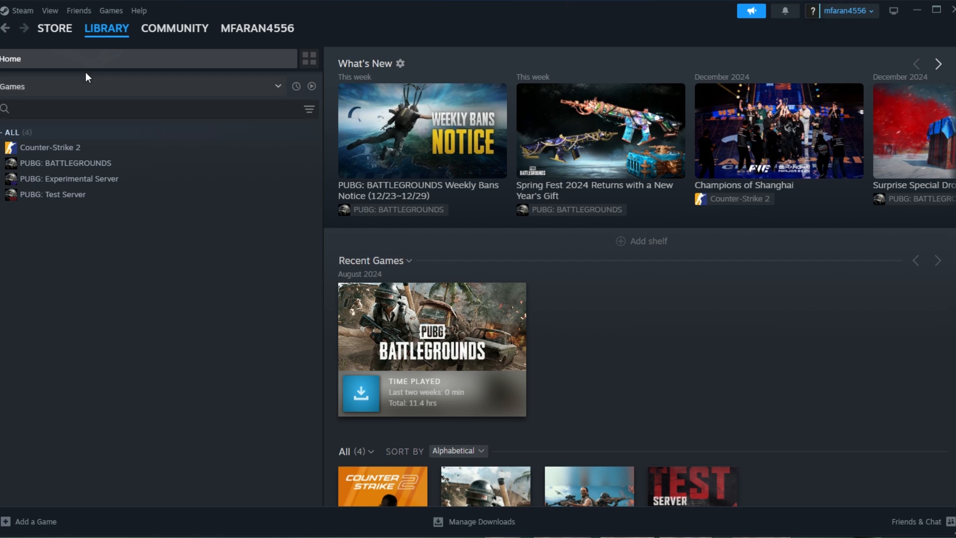
pyautogui.click(23, 10)
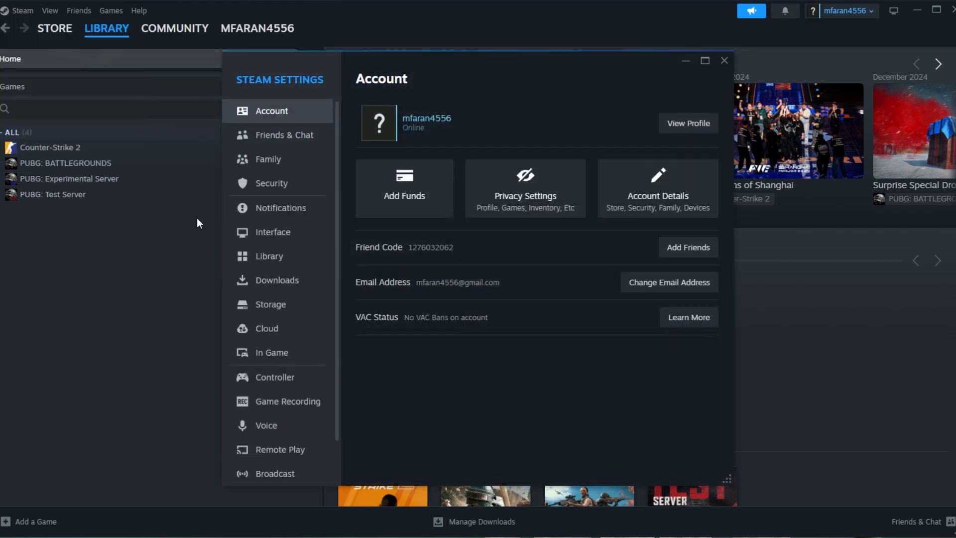
# Go to the Cloud settings page, where Enable Steam Cloud is switched on
pyautogui.click(265, 328)
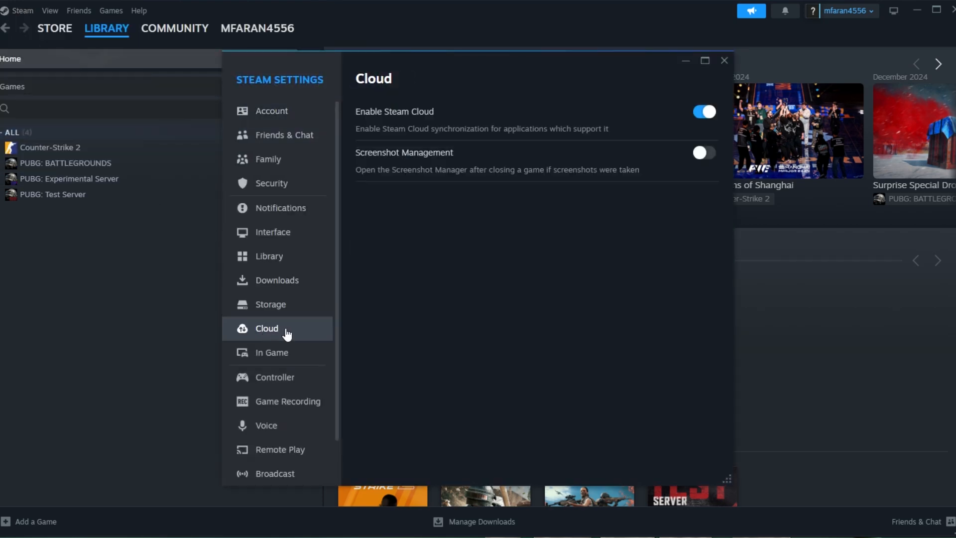
pyautogui.moveTo(311, 332)
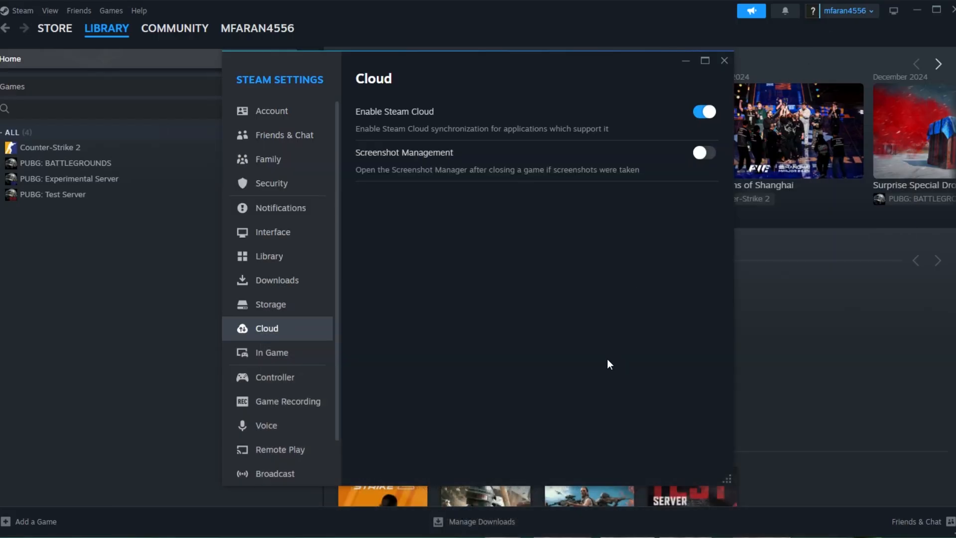
pyautogui.moveTo(662, 367)
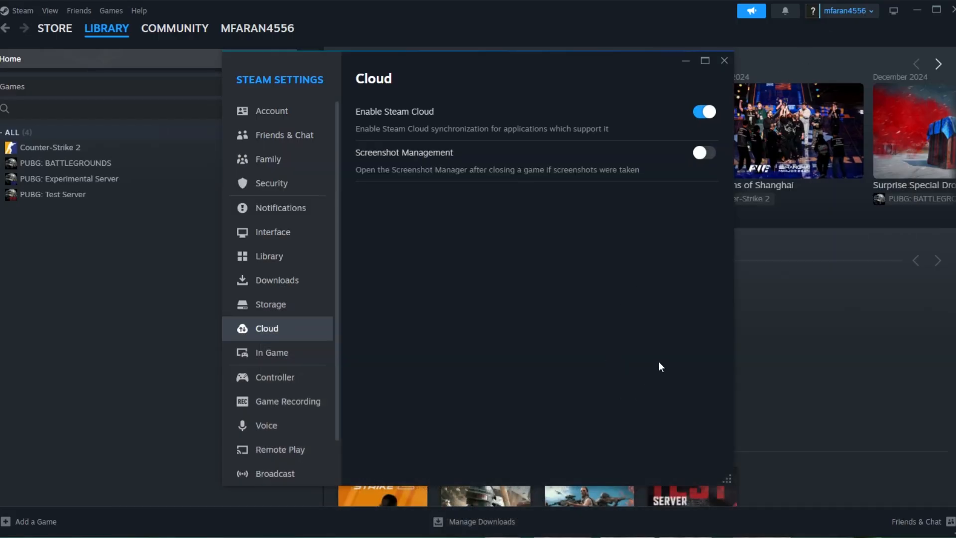
pyautogui.moveTo(646, 484)
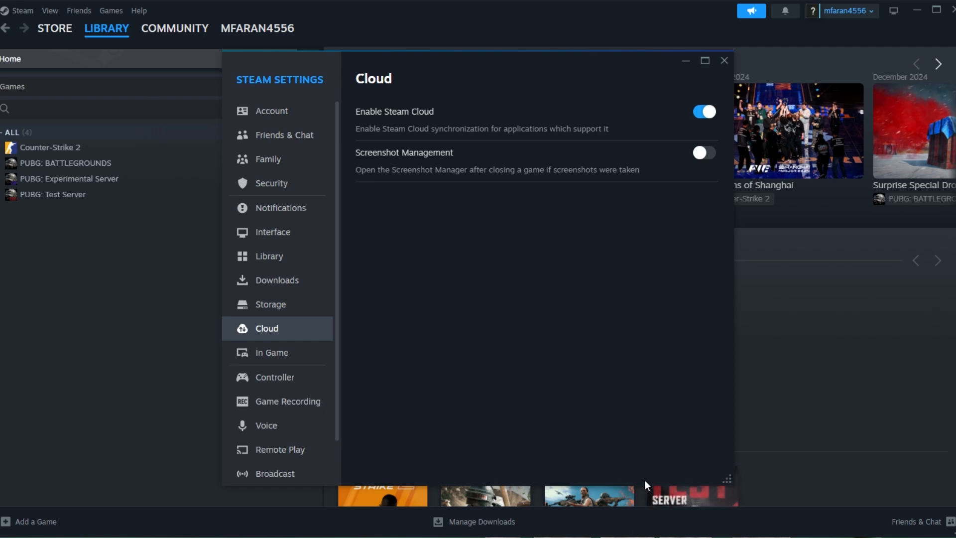